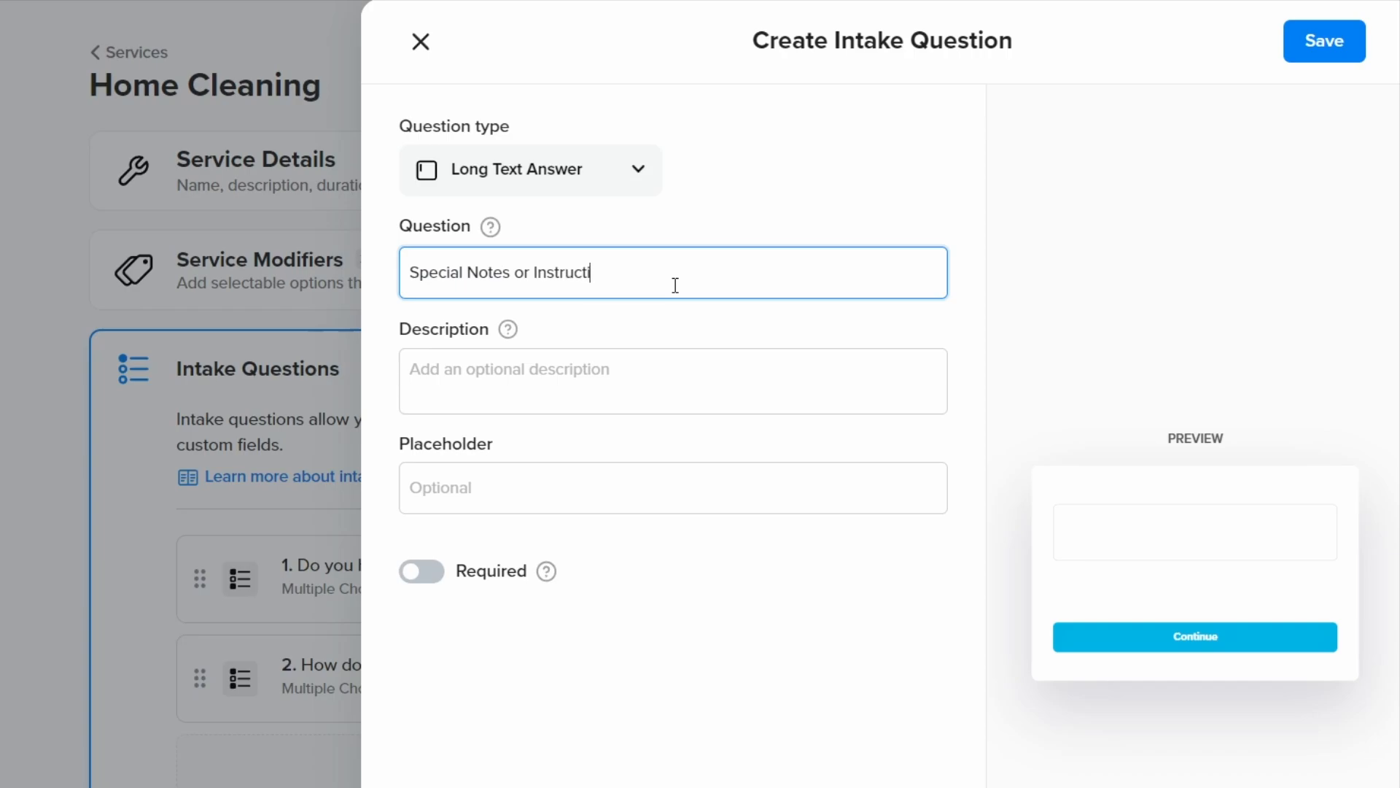
Finish the 'Special Notes or Instructions' question, add placeholder text starting 'E.g., please dus...', and save it
type("ons")
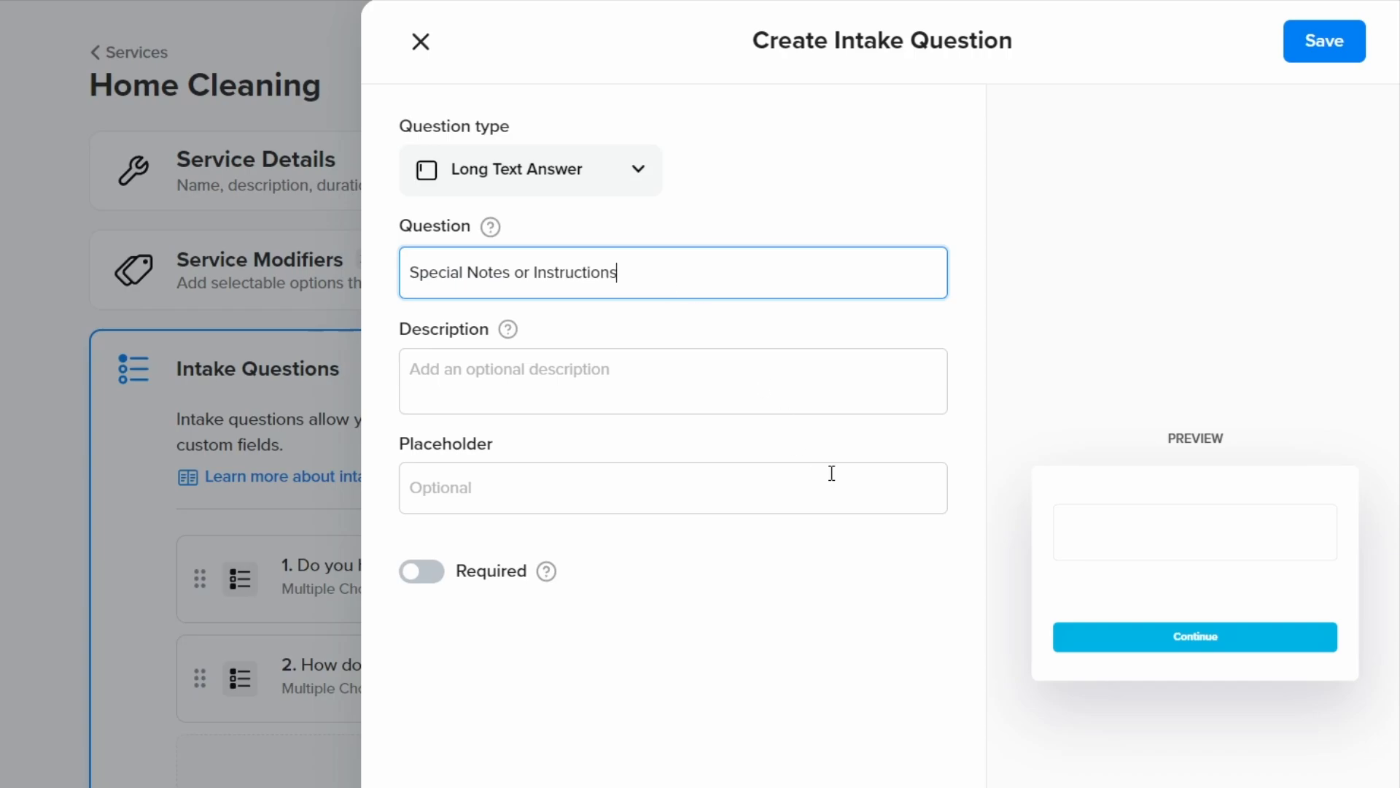
left_click(641, 487)
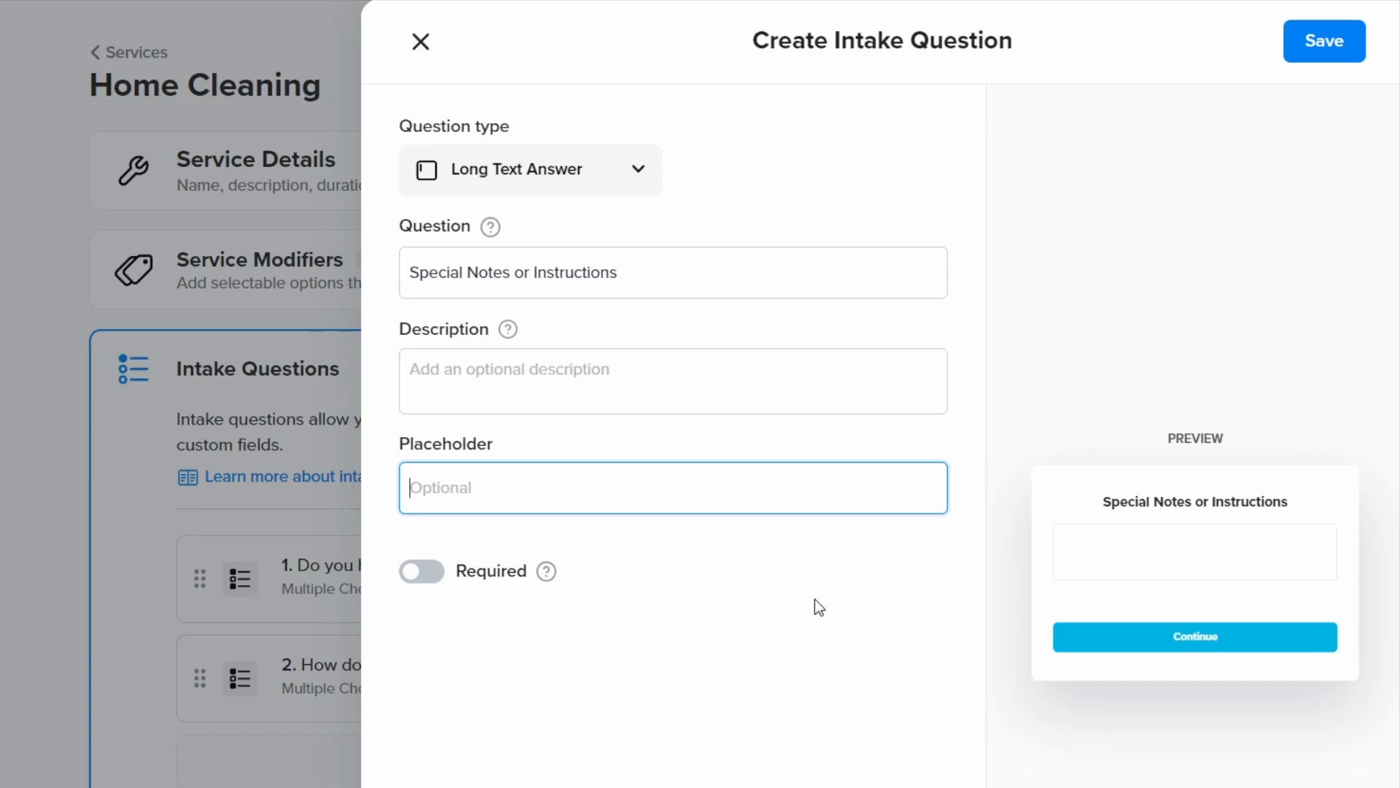
type("E.g.")
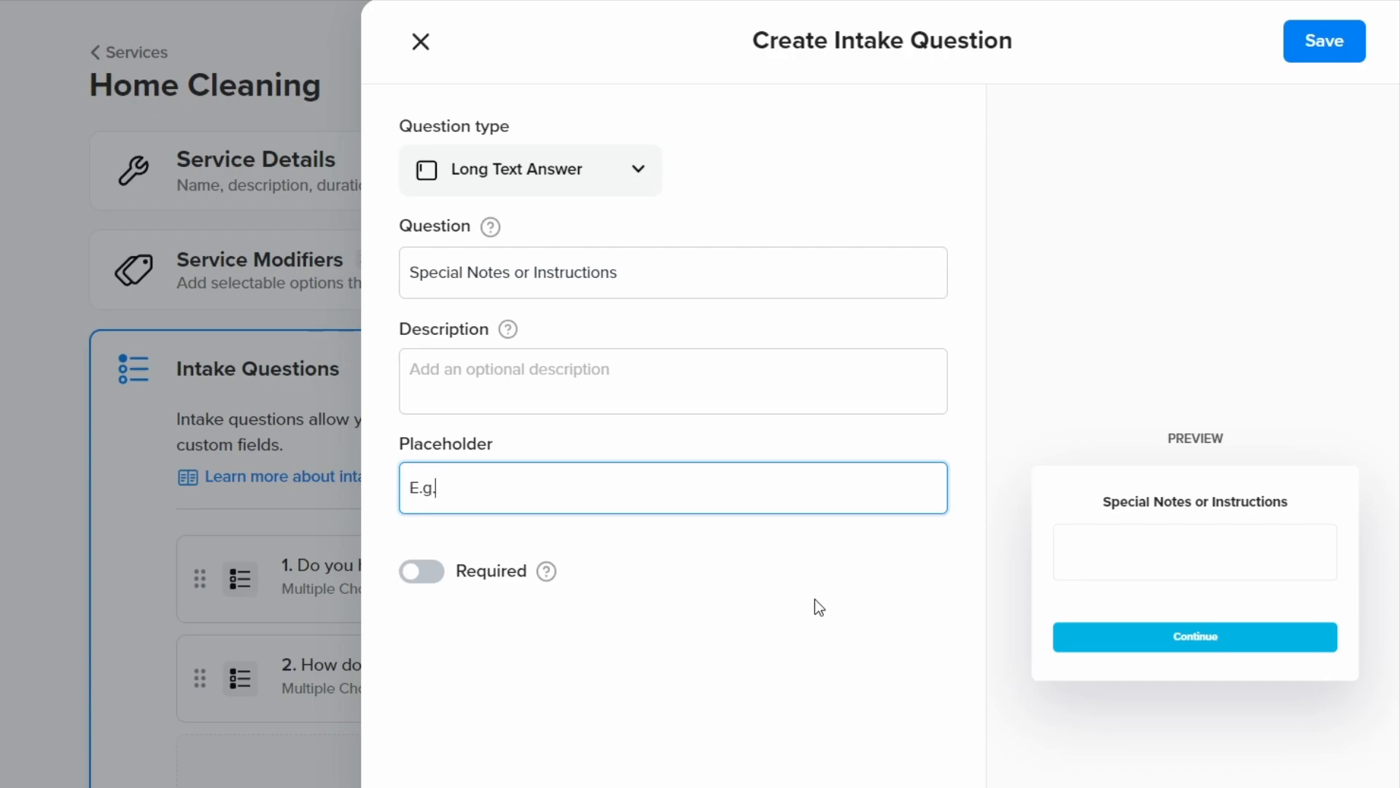
type(", please dust under the bed and empty the dishwasher")
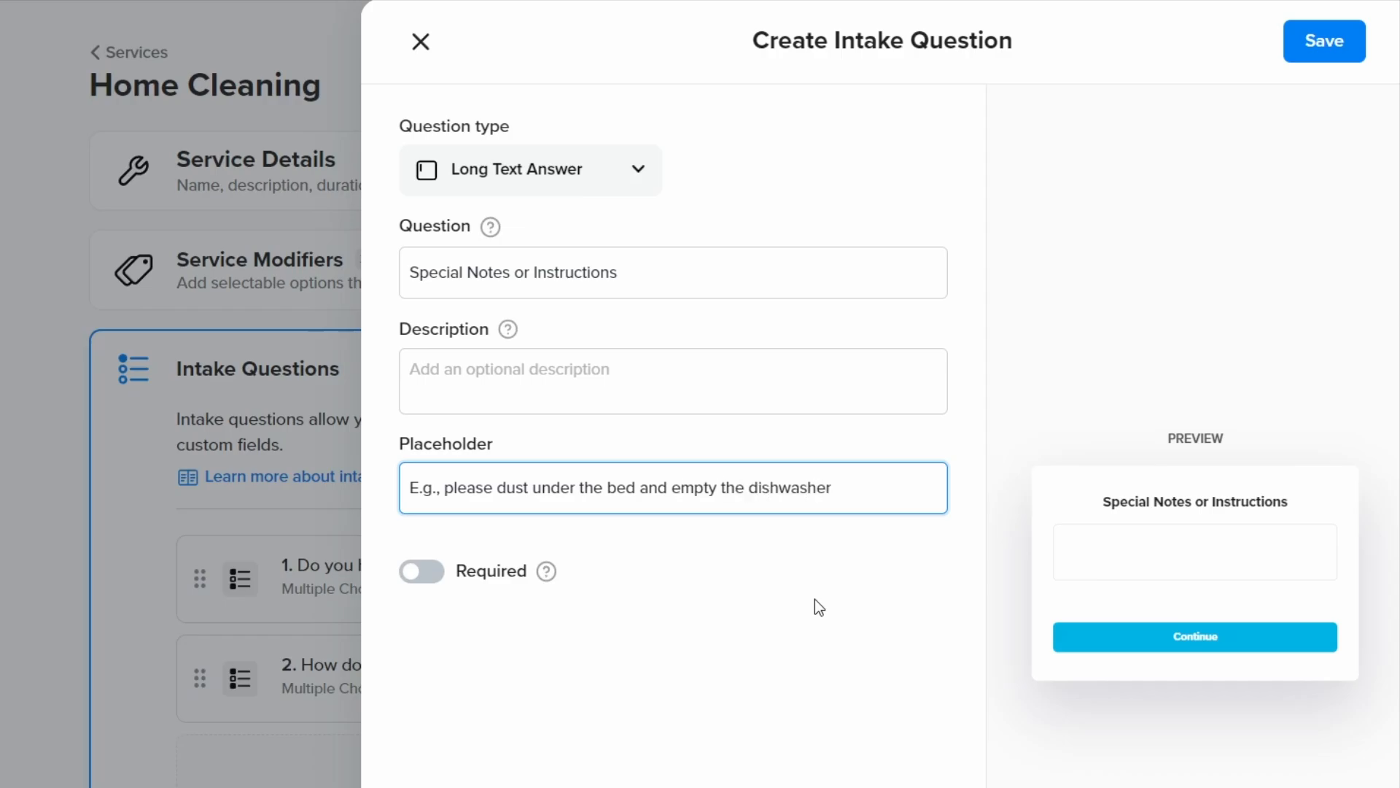
type("...")
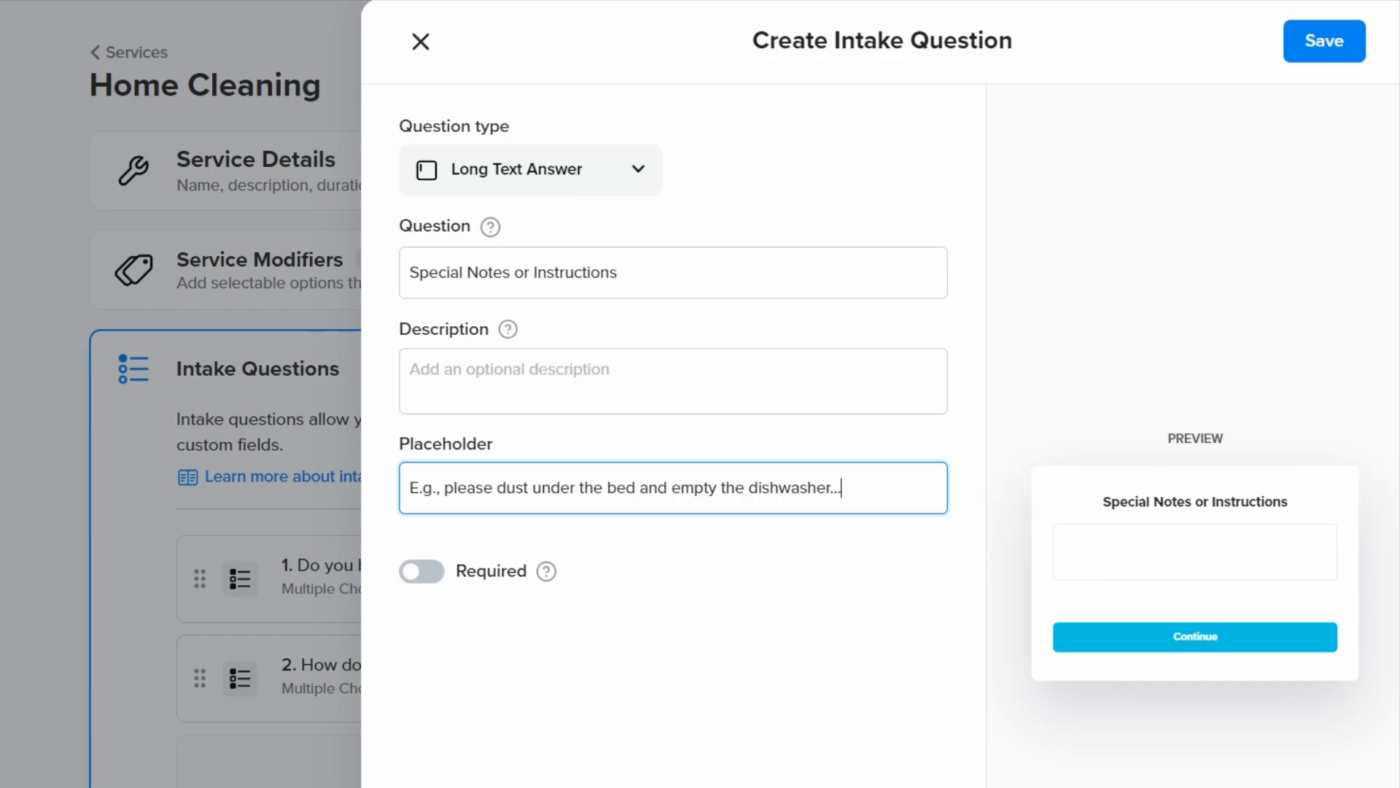
left_click(1324, 41)
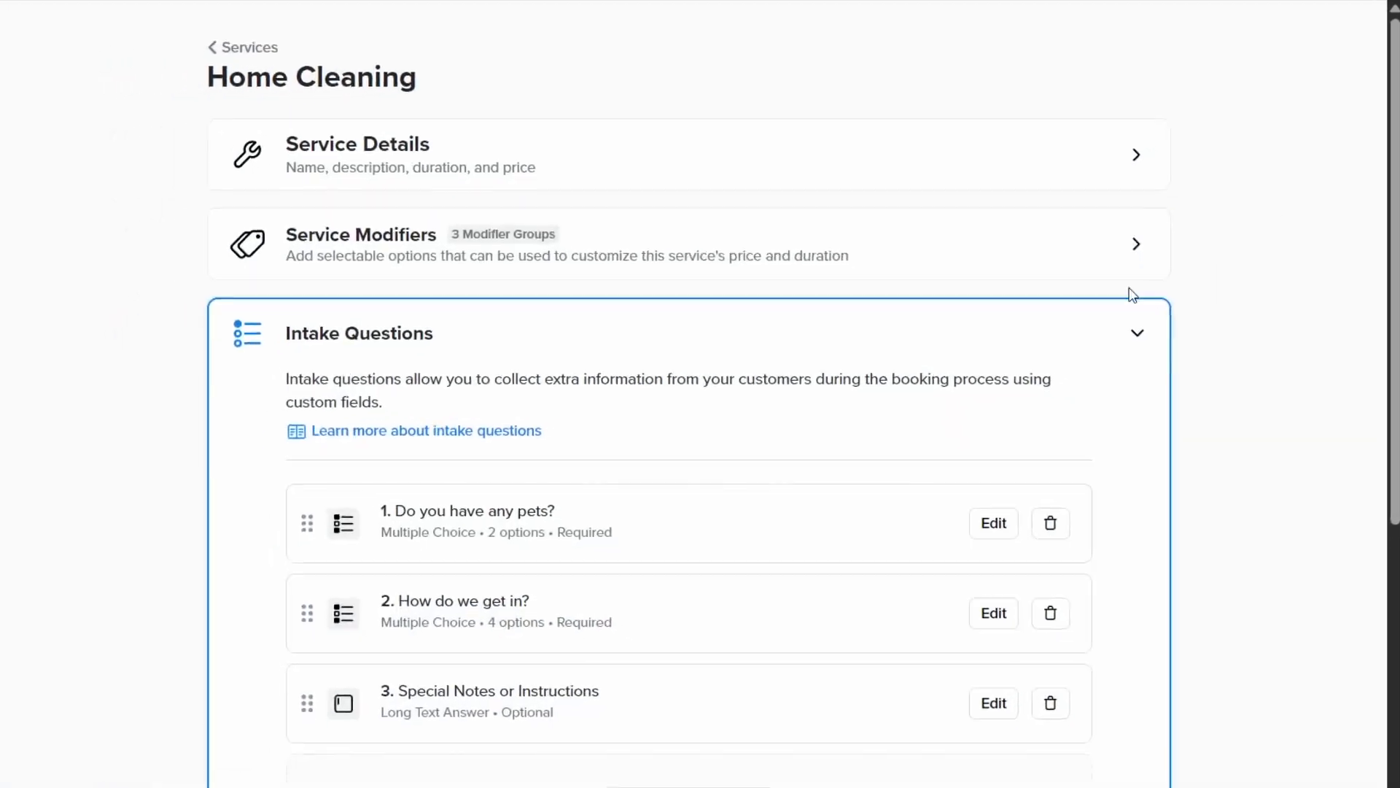